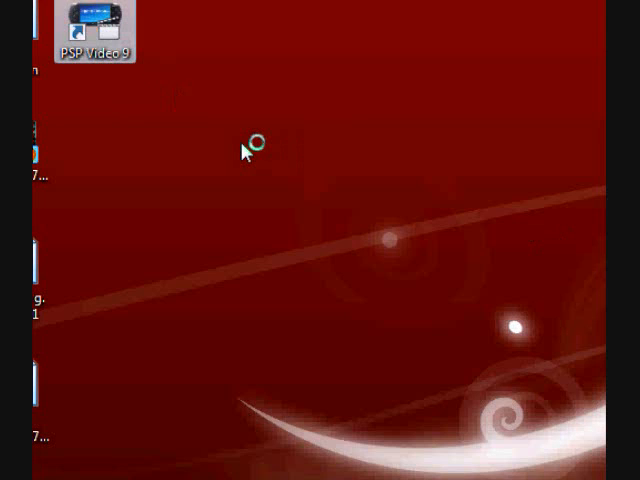
# Launch PSP Video 9 and pick PSP-1000 (Original) as the model in setup
pyautogui.doubleClick(95, 20)
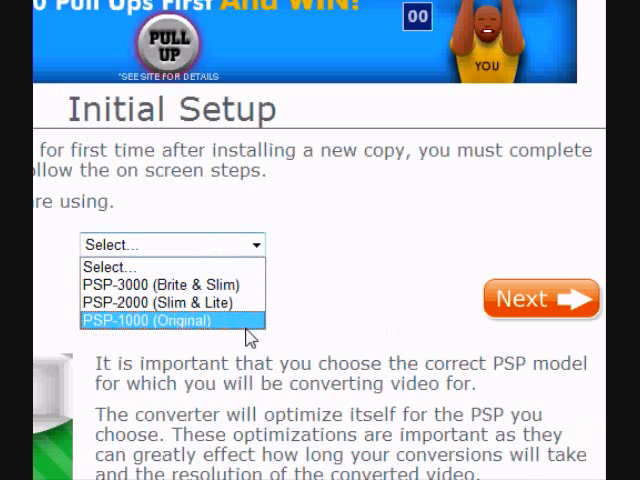
pyautogui.click(150, 320)
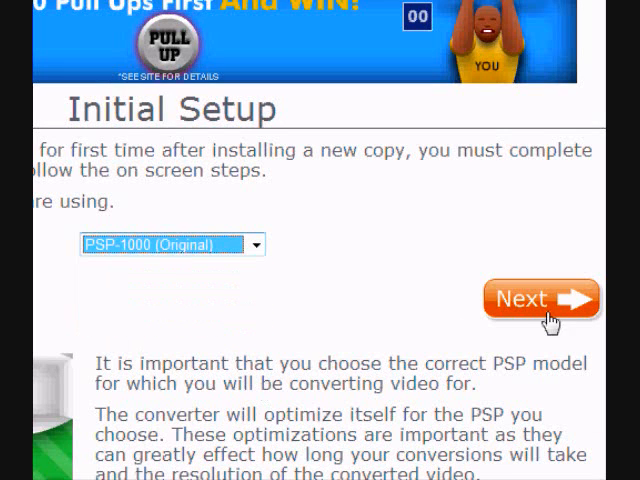
pyautogui.click(535, 302)
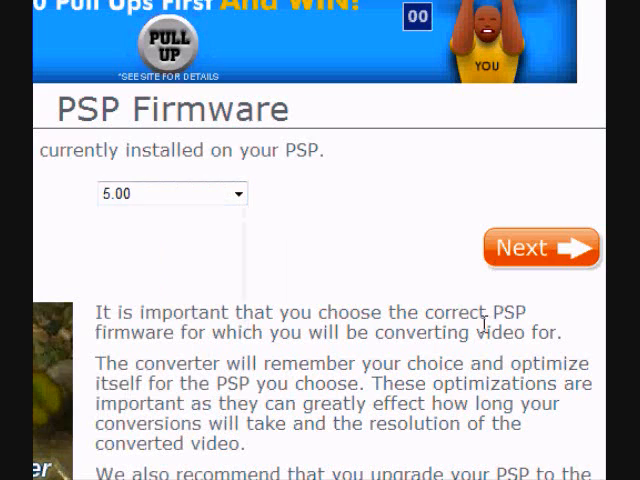
# Accept firmware 5.00, confirm the PSP connection, and finish setup to reach the home screen
pyautogui.click(540, 247)
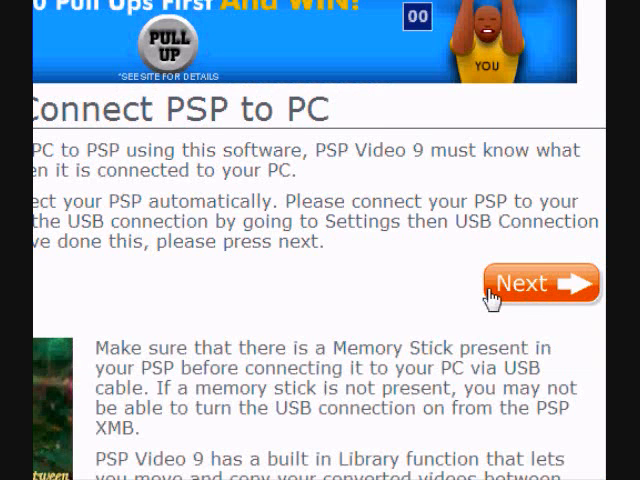
pyautogui.click(531, 288)
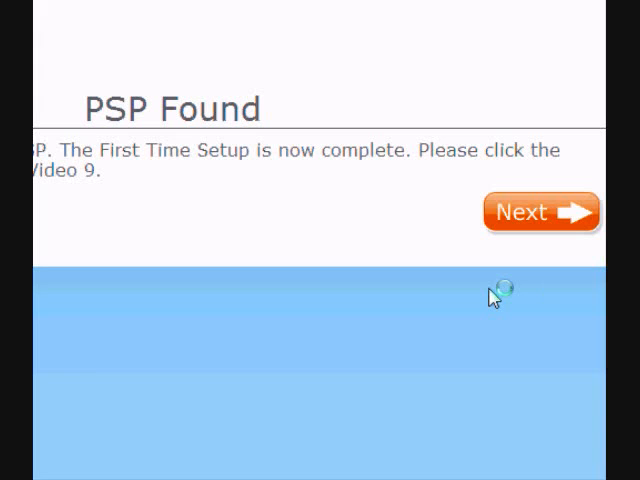
pyautogui.click(533, 213)
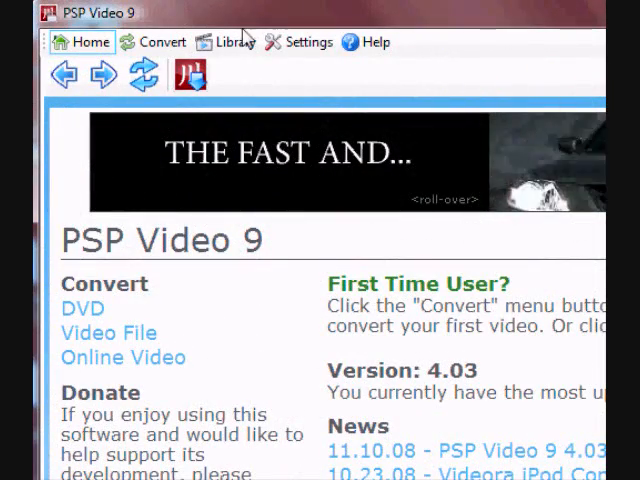
# Start a Video File conversion with the Requiem For A Dream AVI loaded
pyautogui.click(160, 42)
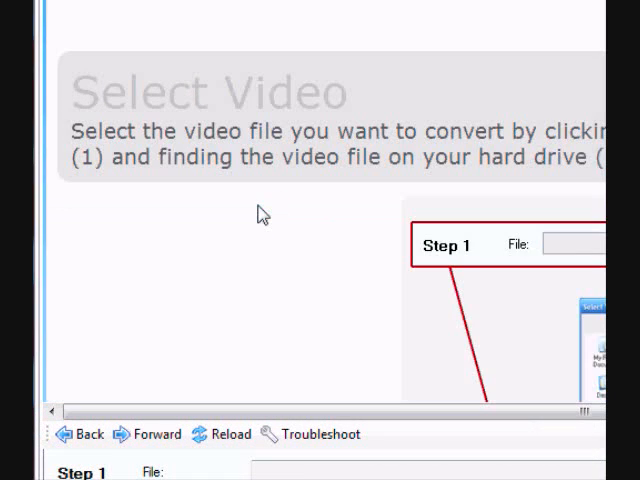
pyautogui.scroll(-3)
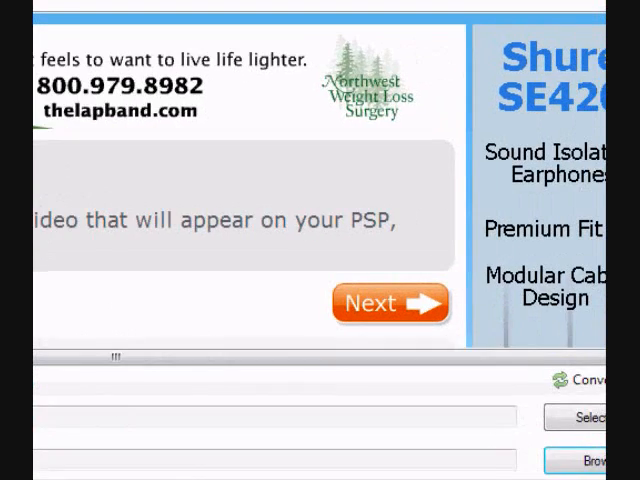
pyautogui.click(577, 456)
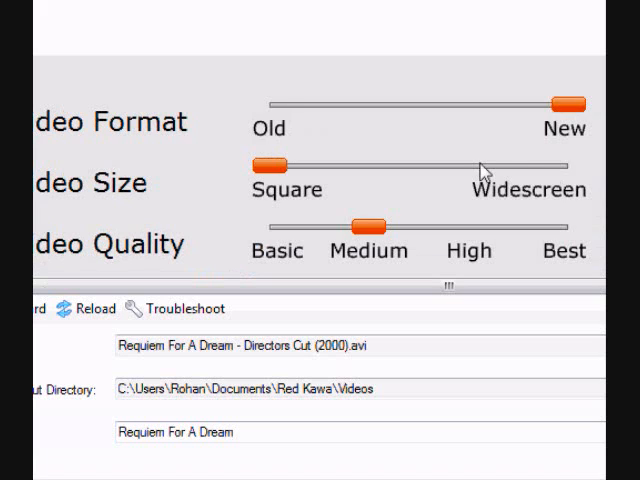
# Review the conversion settings: format New, size Square, medium video and high audio quality
pyautogui.scroll(-3)
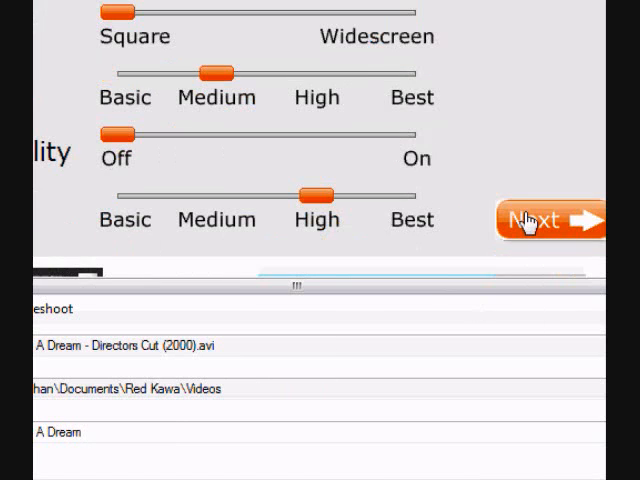
# Accept the quality settings and start converting Requiem For A Dream
pyautogui.click(538, 220)
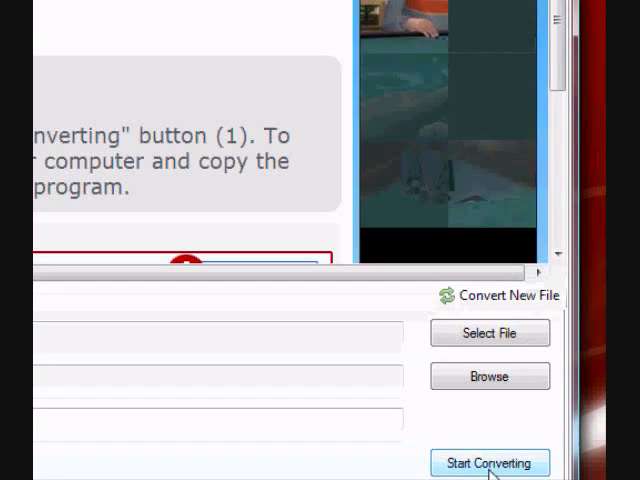
pyautogui.click(489, 462)
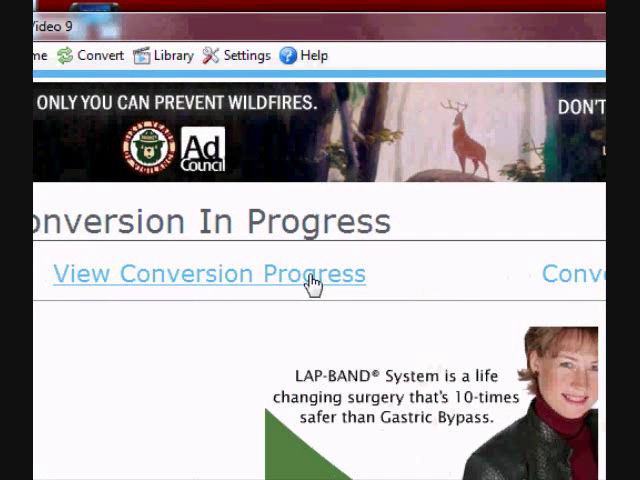
# Open the conversion progress view, then browse to Memory Stick (F:) in Explorer
pyautogui.click(210, 274)
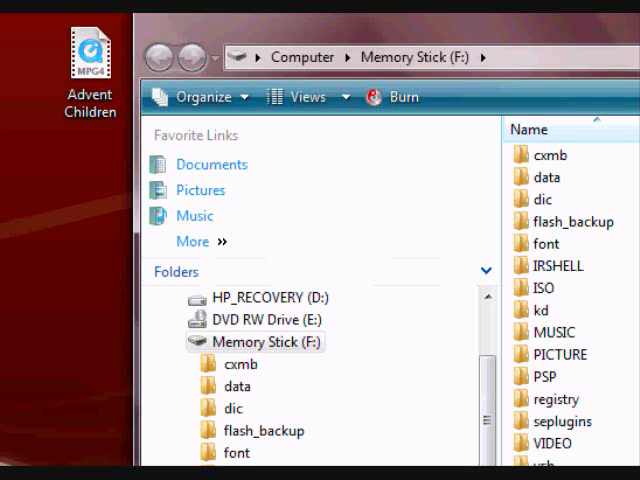
# Open the empty VIDEO folder on Memory Stick (F:)
pyautogui.click(86, 60)
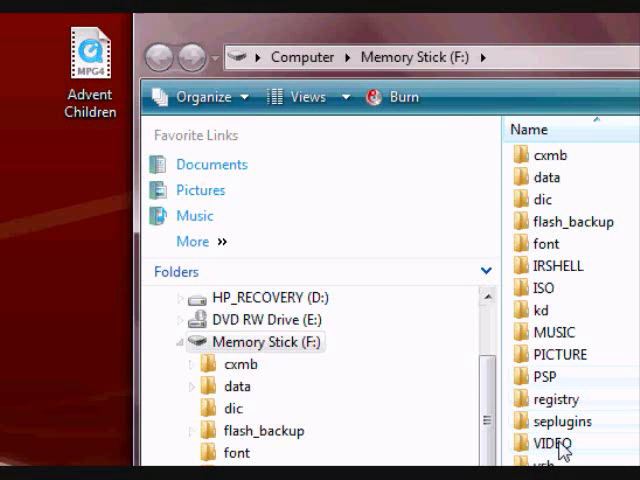
pyautogui.doubleClick(543, 444)
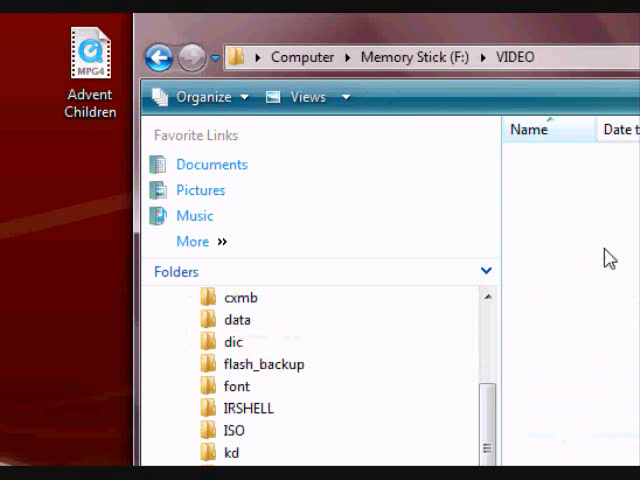